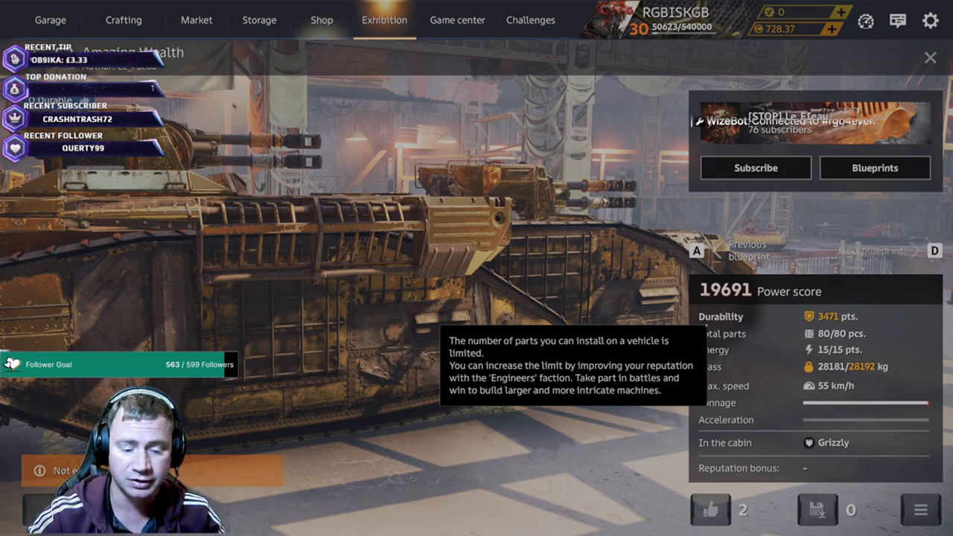
# Step: Leave the Crossout Exhibition screen via the Windows task switcher
pyautogui.press('alt+tab')
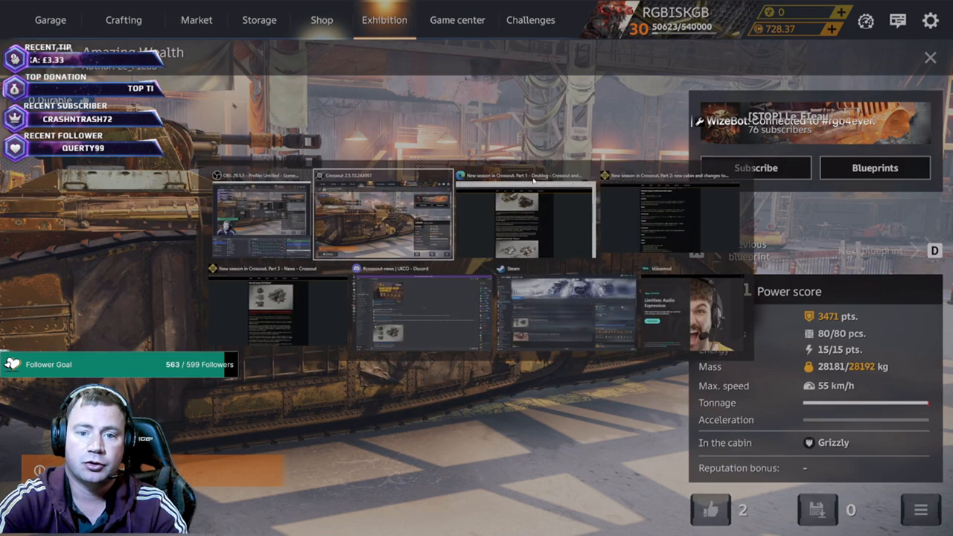
# Step: Switch to the browser with the 'New season in Crossout. Part 1' post and read its opening
pyautogui.click(525, 216)
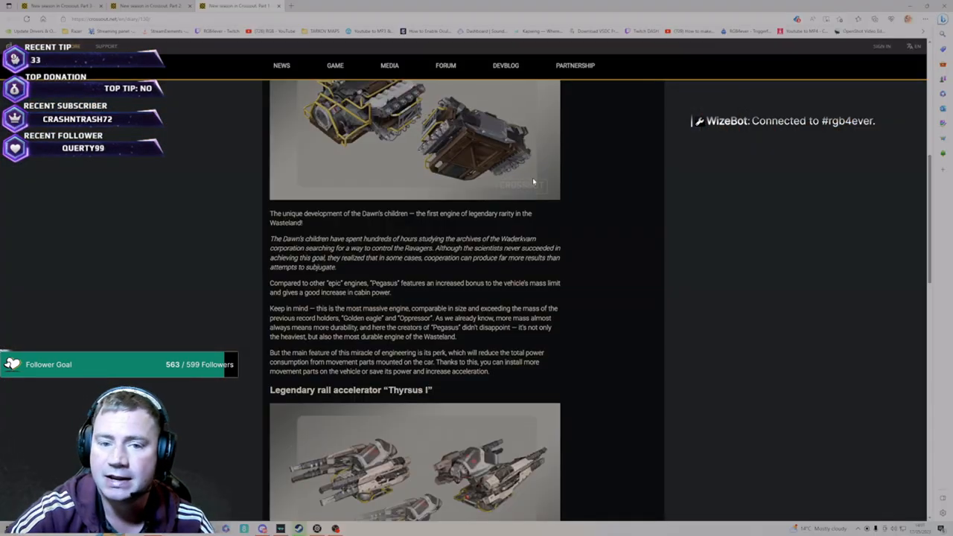
pyautogui.scroll(3)
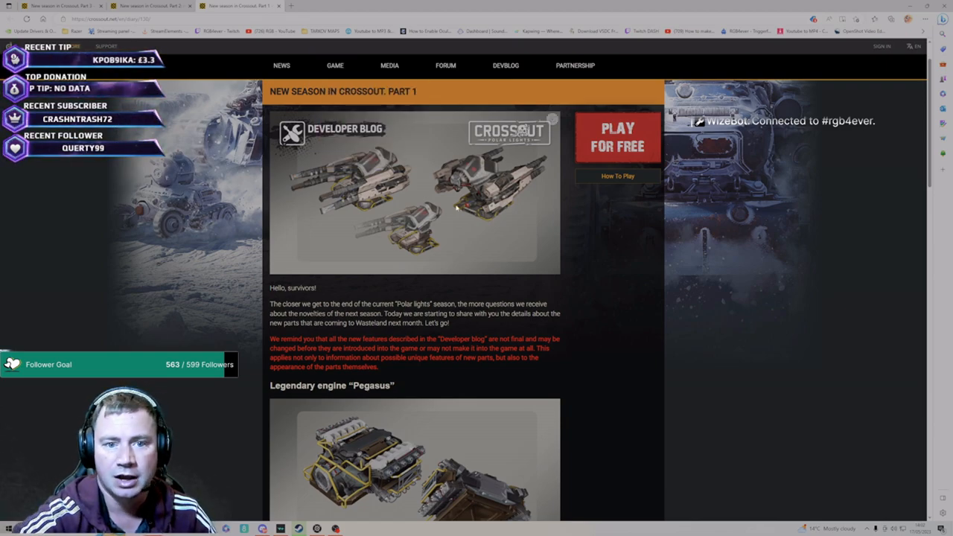
pyautogui.scroll(-3)
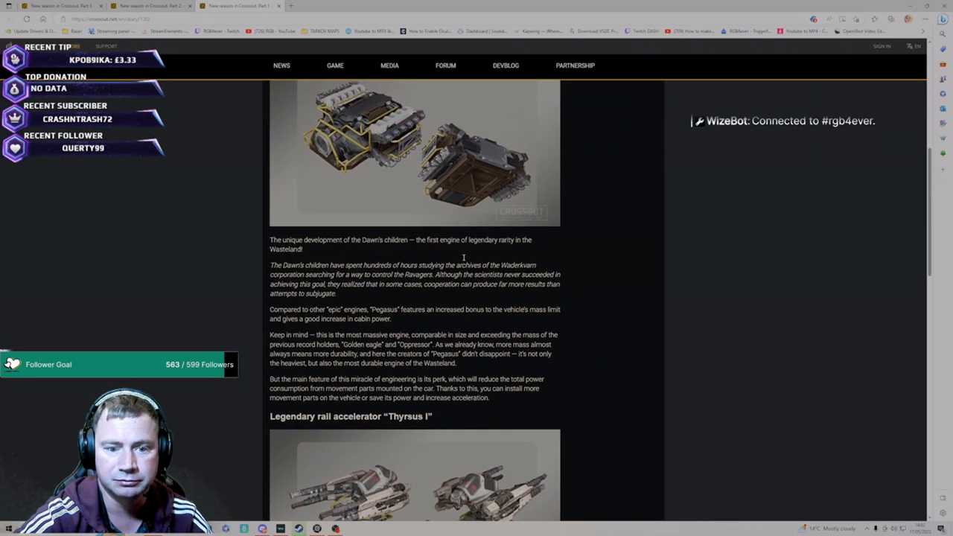
pyautogui.scroll(3)
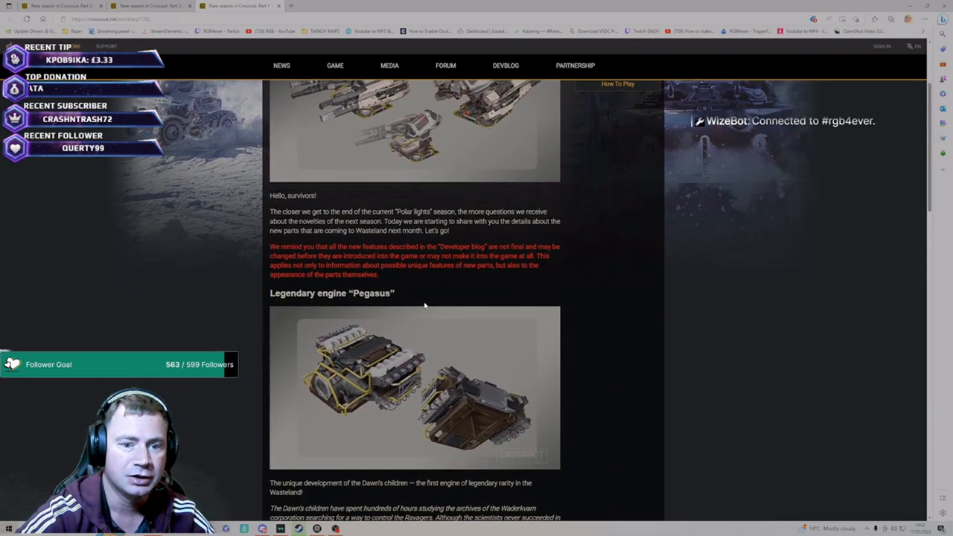
pyautogui.scroll(-3)
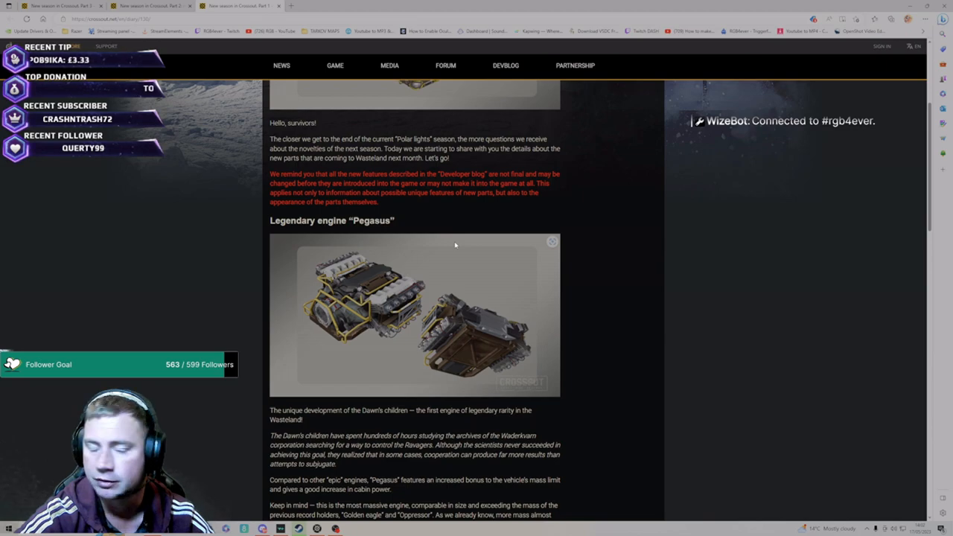
pyautogui.moveTo(469, 250)
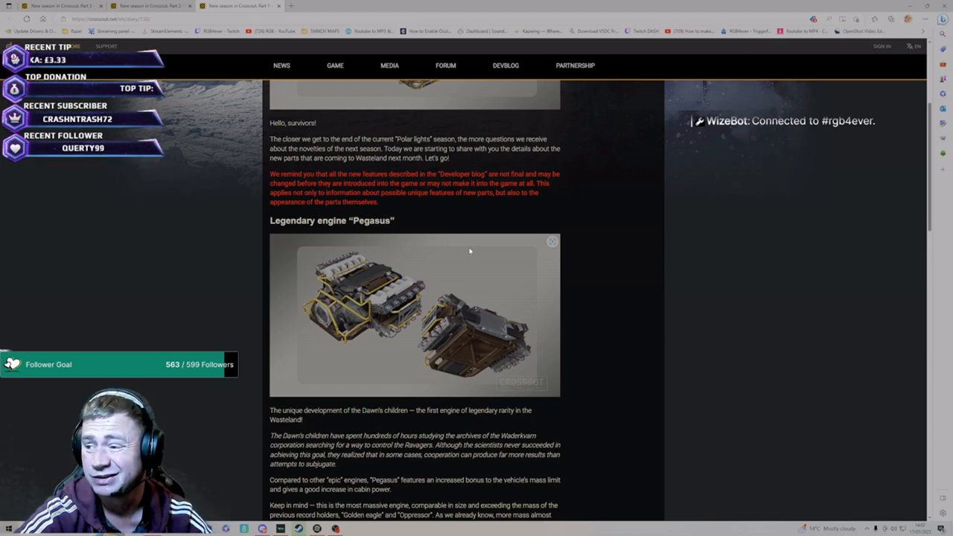
# Step: Read through the legendary engine 'Pegasus' section, highlighting a passage of its description
pyautogui.scroll(-3)
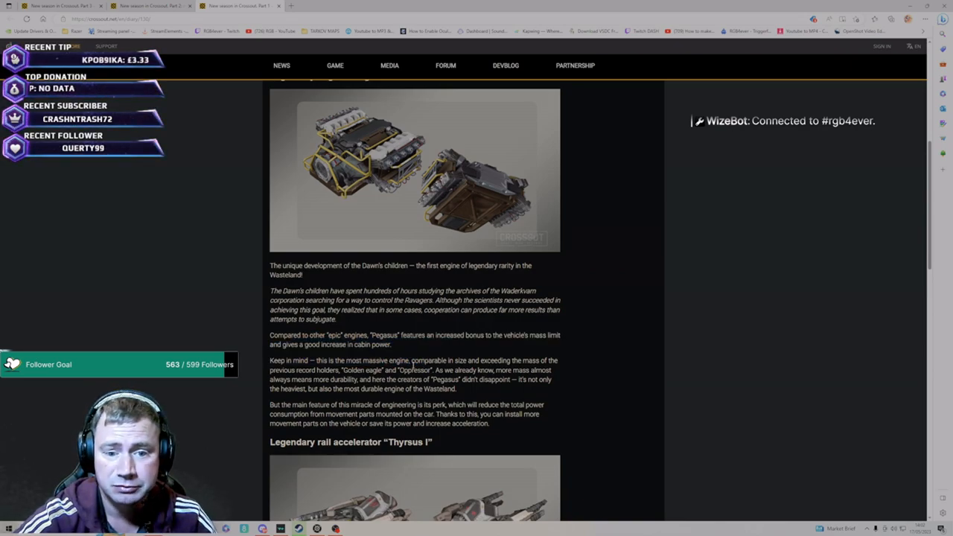
pyautogui.moveTo(340, 370); pyautogui.dragTo(429, 380)
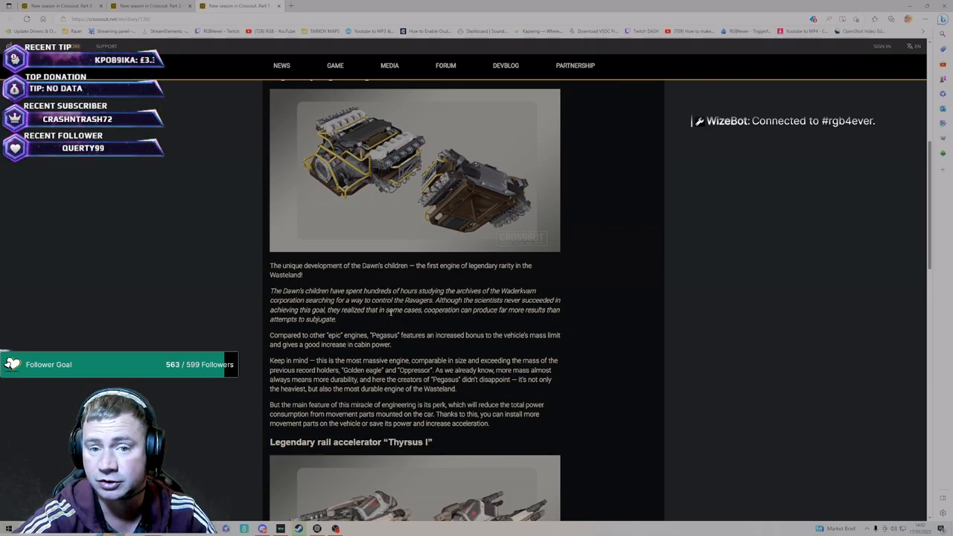
pyautogui.scroll(-3)
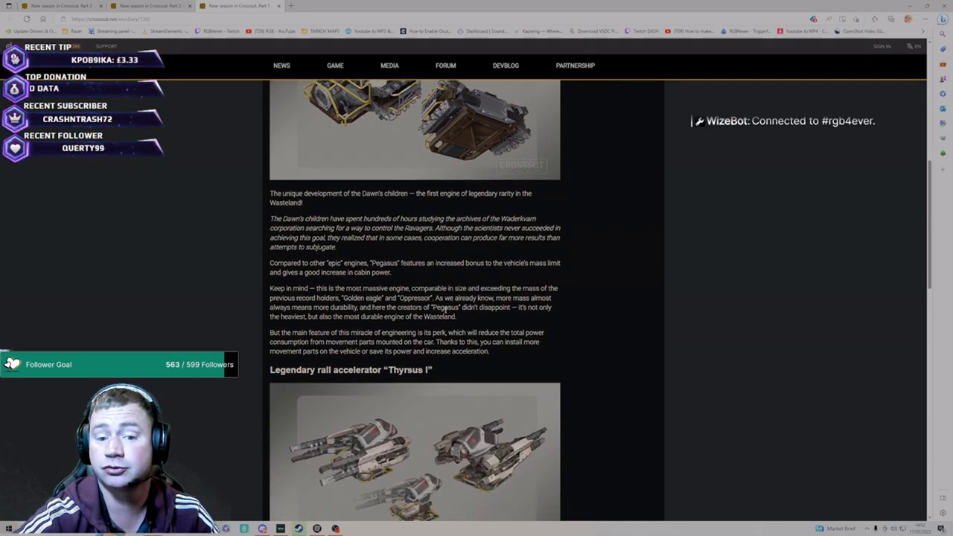
# Step: Read the legendary rail accelerator 'Thyrsus I' section down to 'Planned changes to tracks and cabins'
pyautogui.scroll(-3)
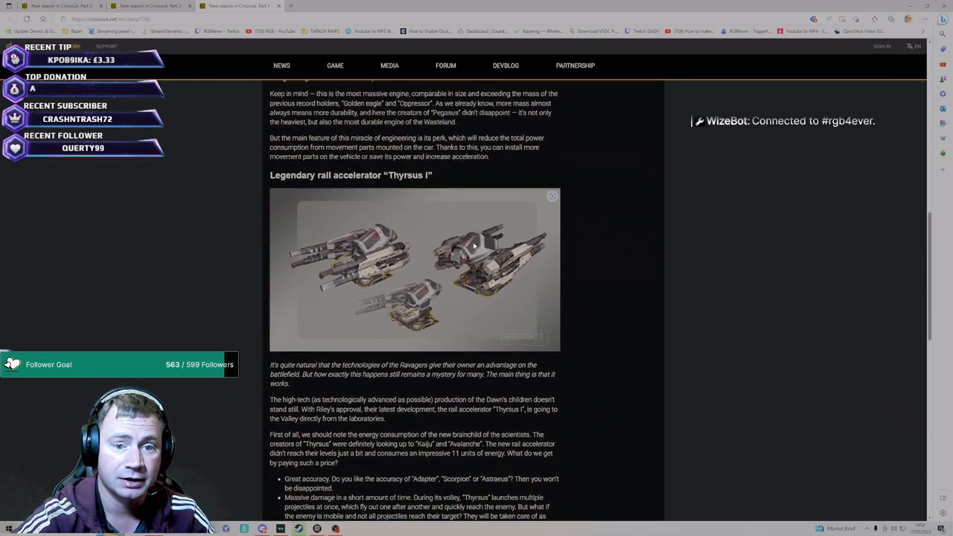
pyautogui.scroll(-3)
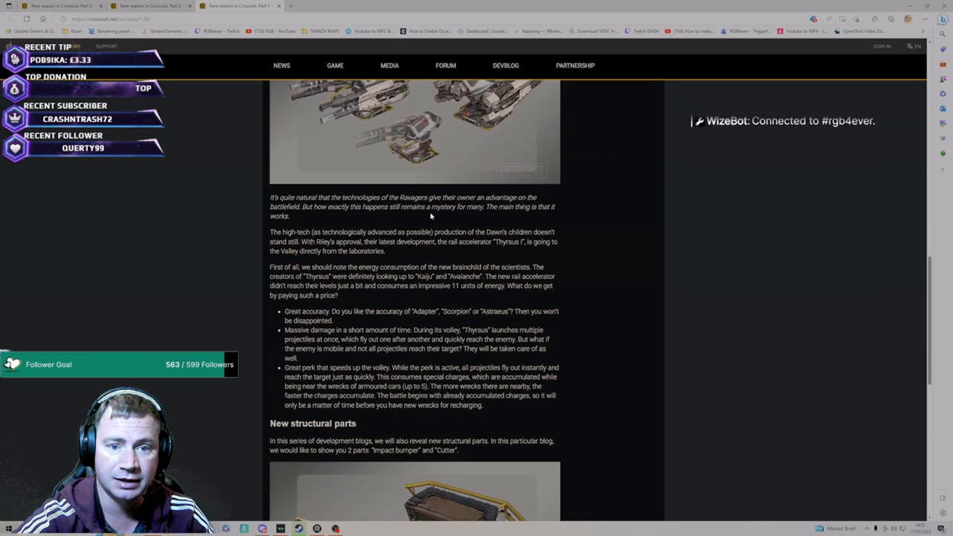
pyautogui.scroll(3)
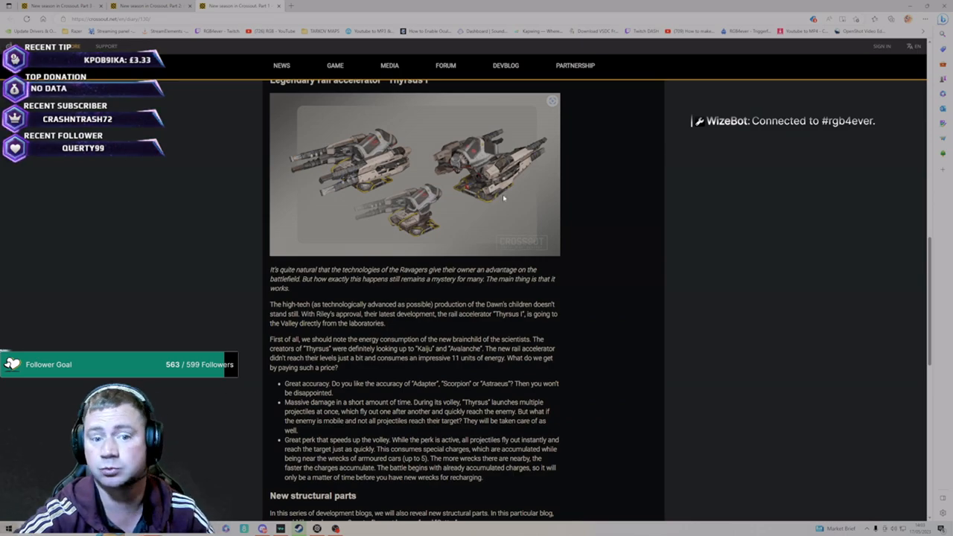
pyautogui.scroll(-3)
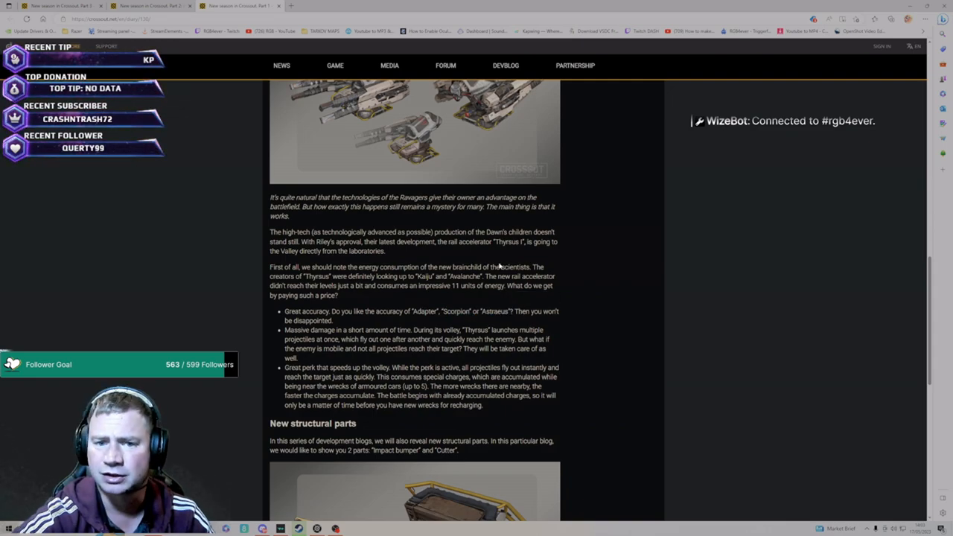
pyautogui.scroll(3)
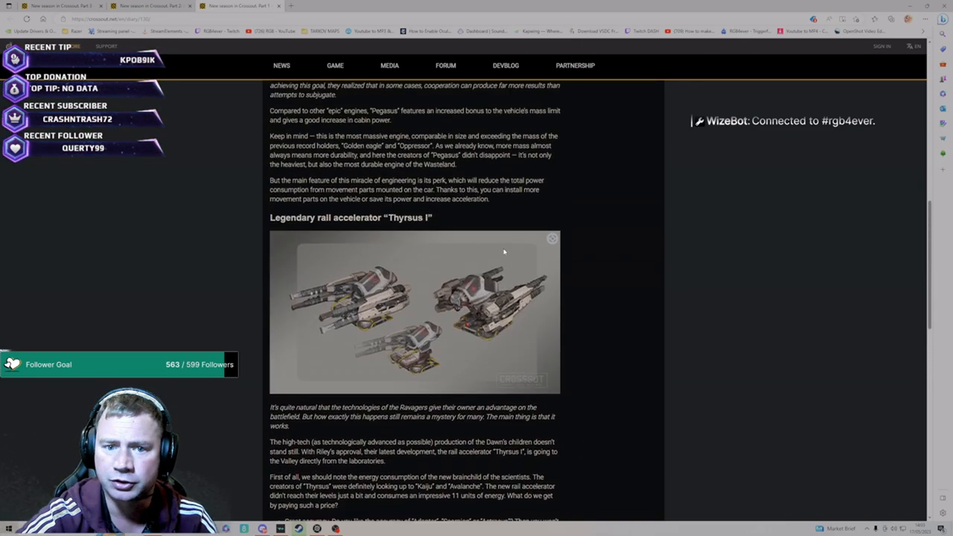
pyautogui.scroll(-3)
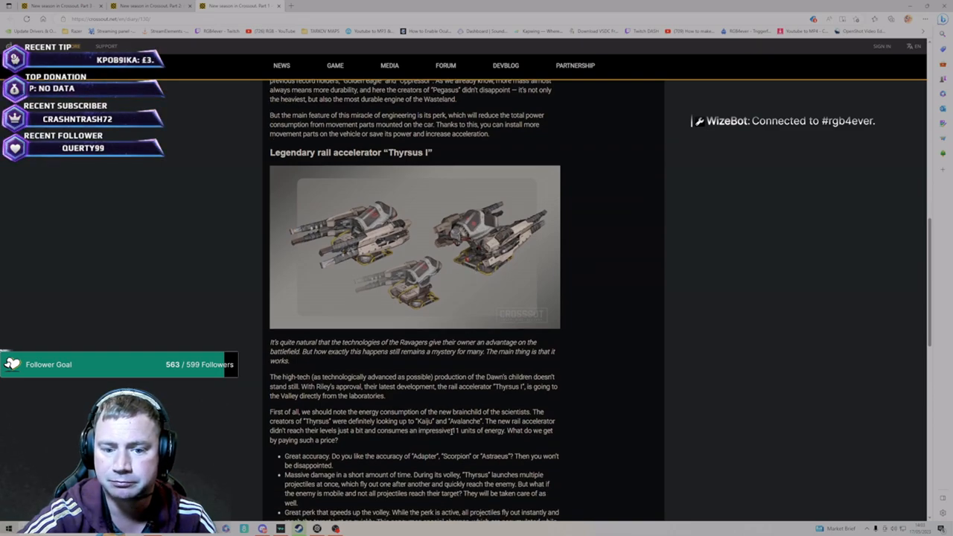
pyautogui.scroll(-3)
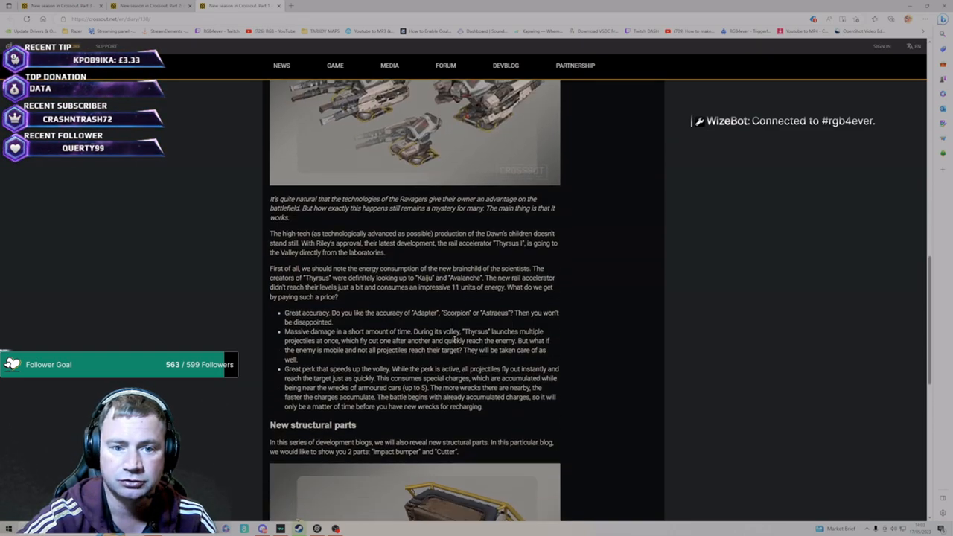
pyautogui.scroll(-3)
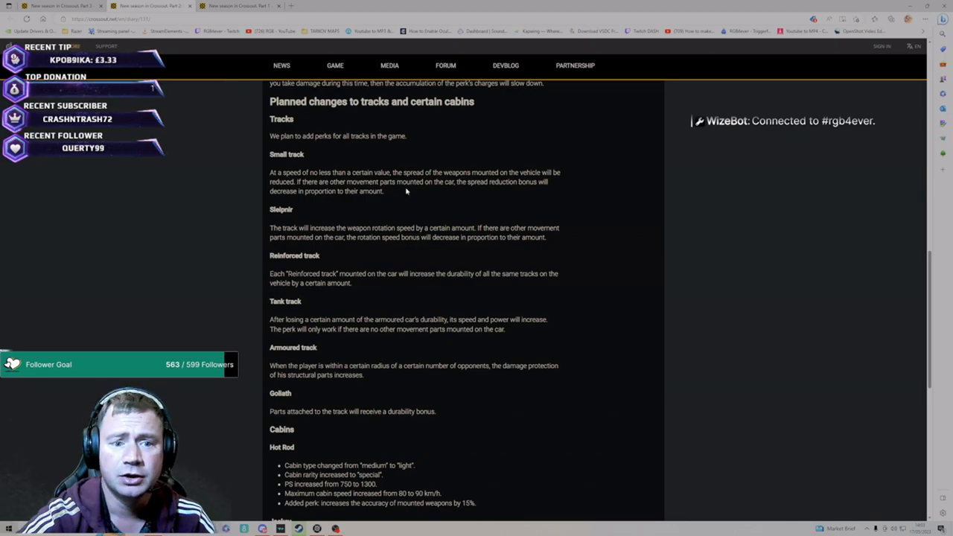
pyautogui.moveTo(426, 212)
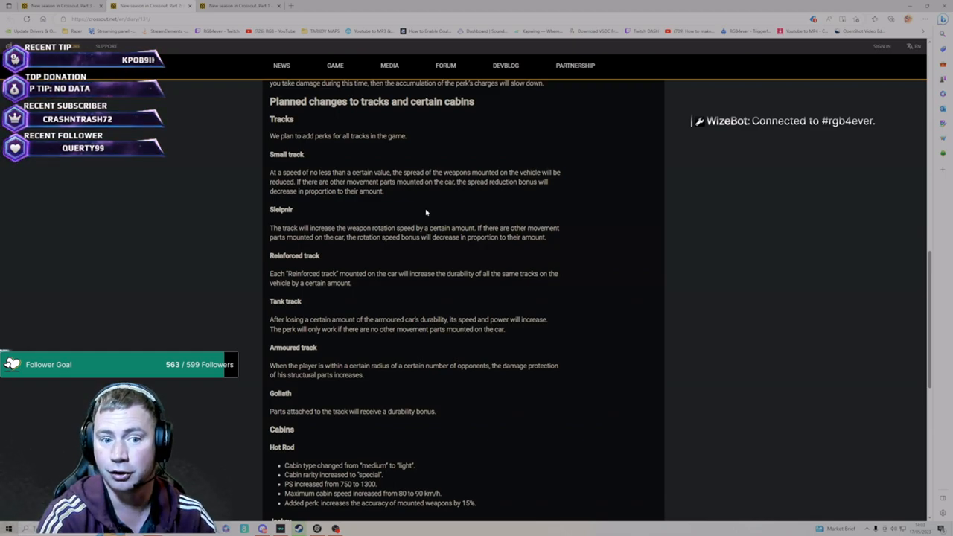
pyautogui.scroll(3)
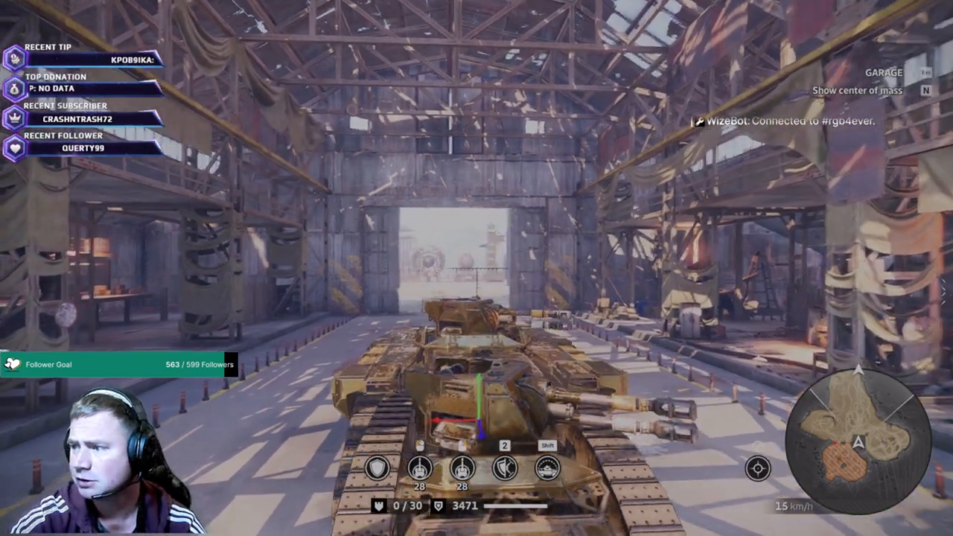
# Step: Move the view in the Crossout garage hangar to show the tracked vehicle
pyautogui.press('w')
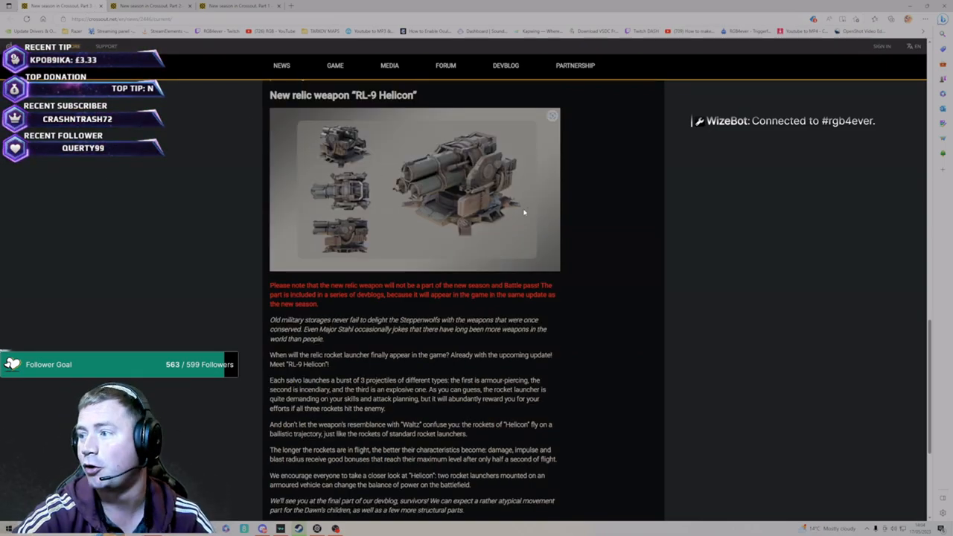
# Step: Scroll the post to the new relic weapon 'RL-9 Helicon' rocket launcher section
pyautogui.scroll(-3)
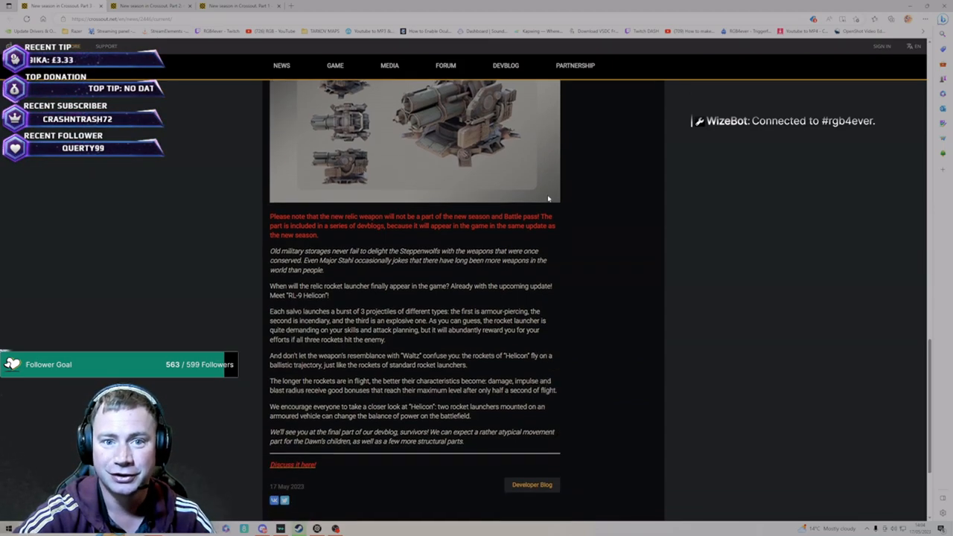
pyautogui.scroll(3)
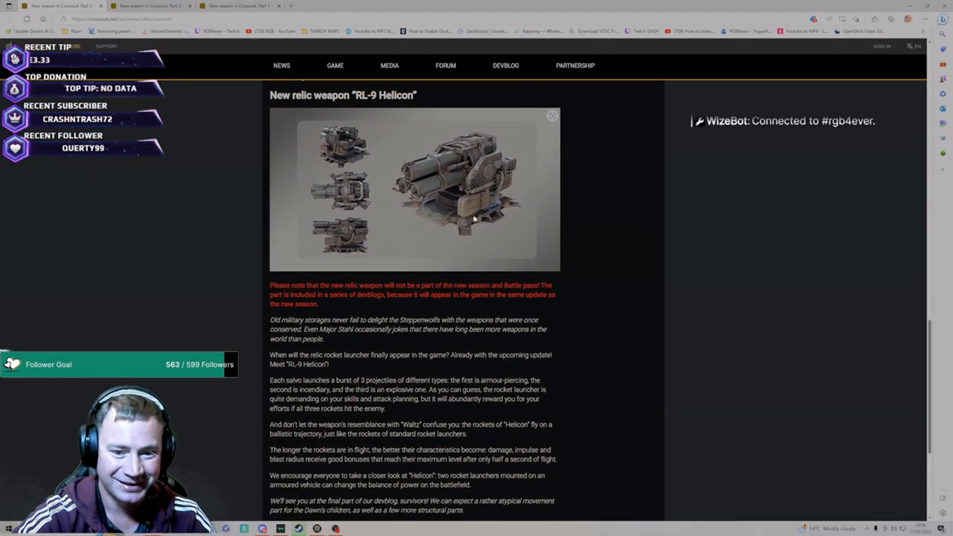
pyautogui.scroll(-3)
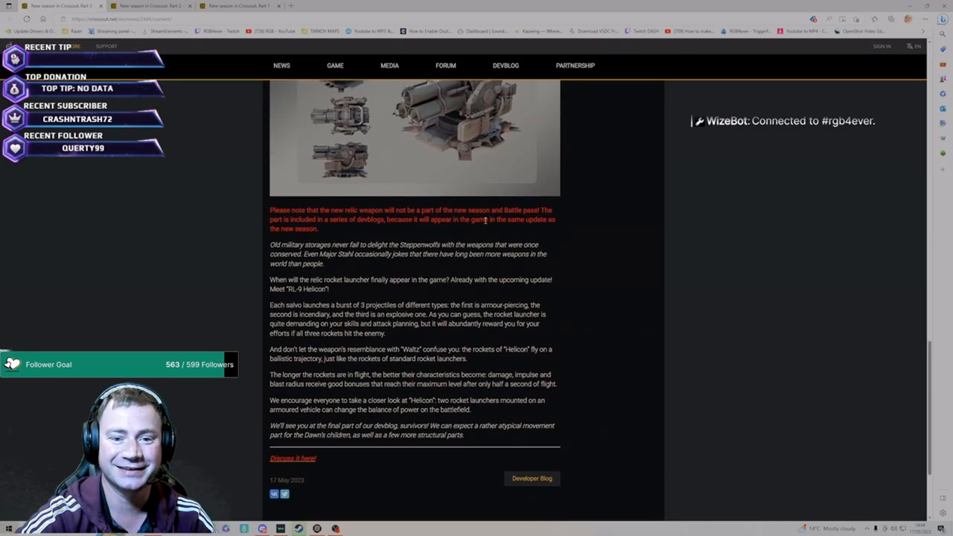
pyautogui.scroll(3)
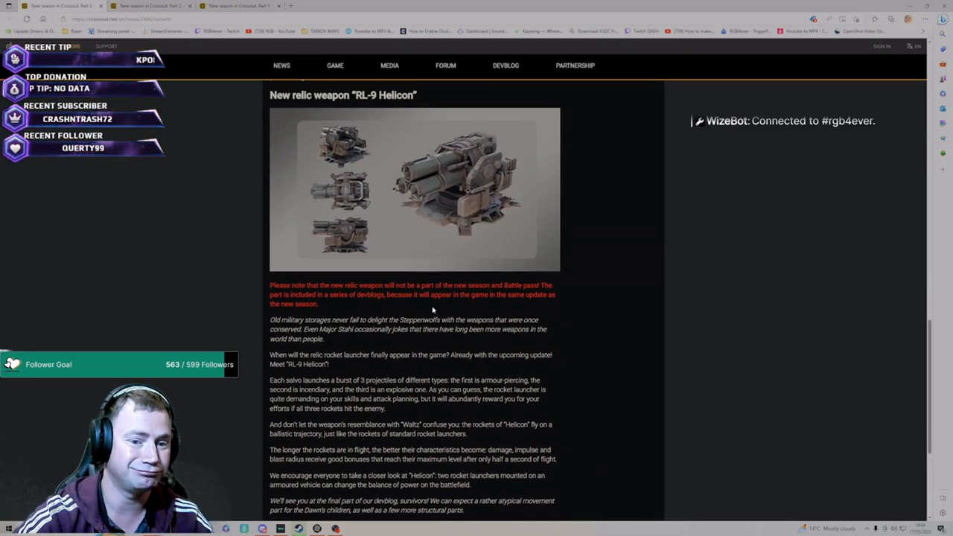
pyautogui.scroll(-3)
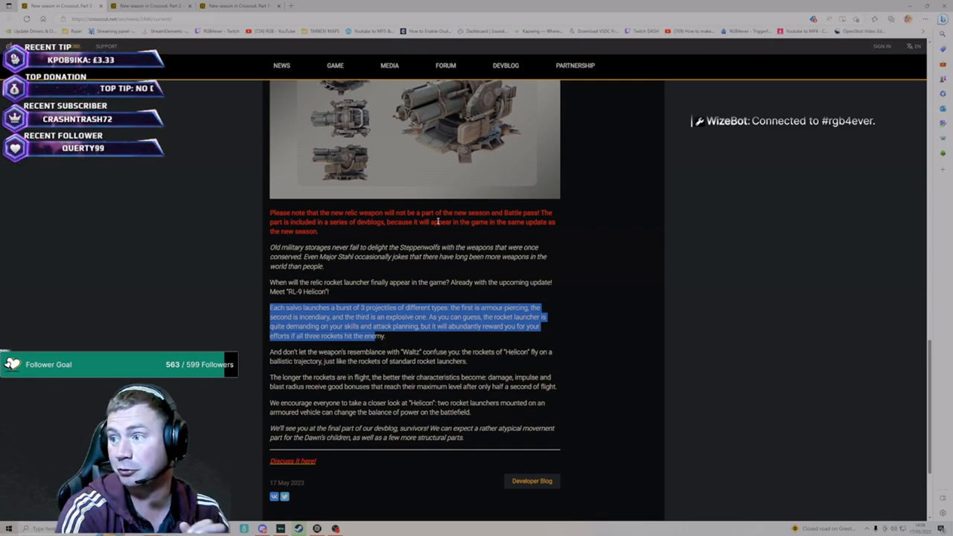
# Step: Return to the top of the 'RL-9 Helicon' section after its three-projectile salvo paragraph
pyautogui.scroll(3)
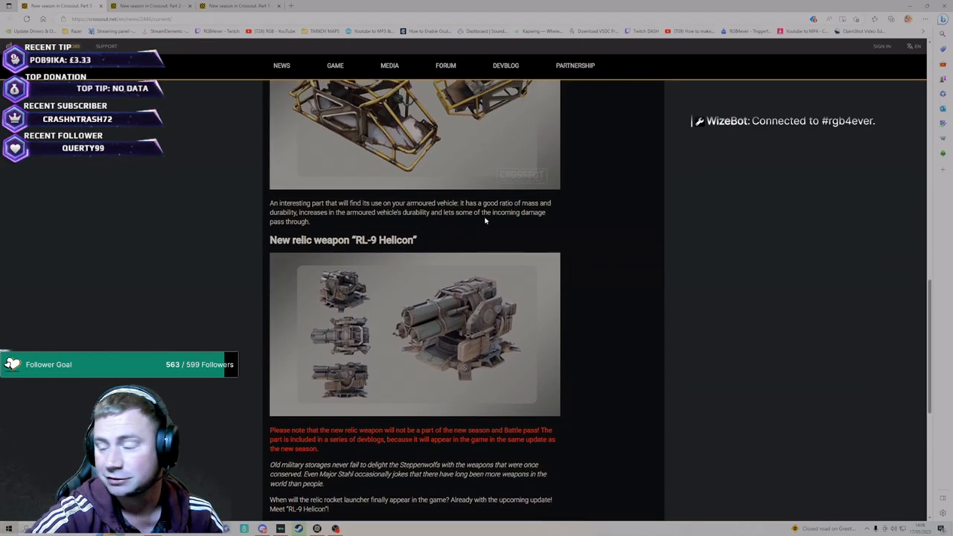
pyautogui.scroll(-3)
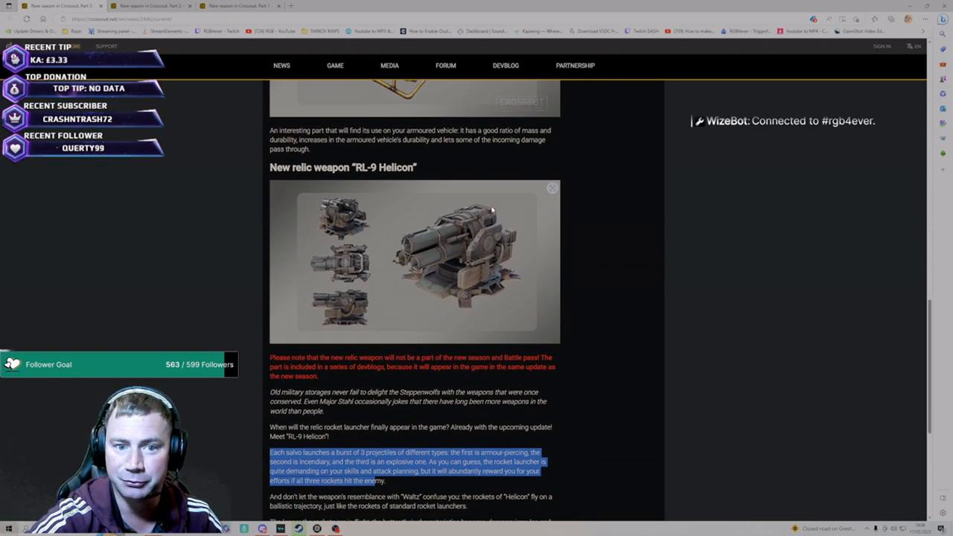
pyautogui.moveTo(410, 263)
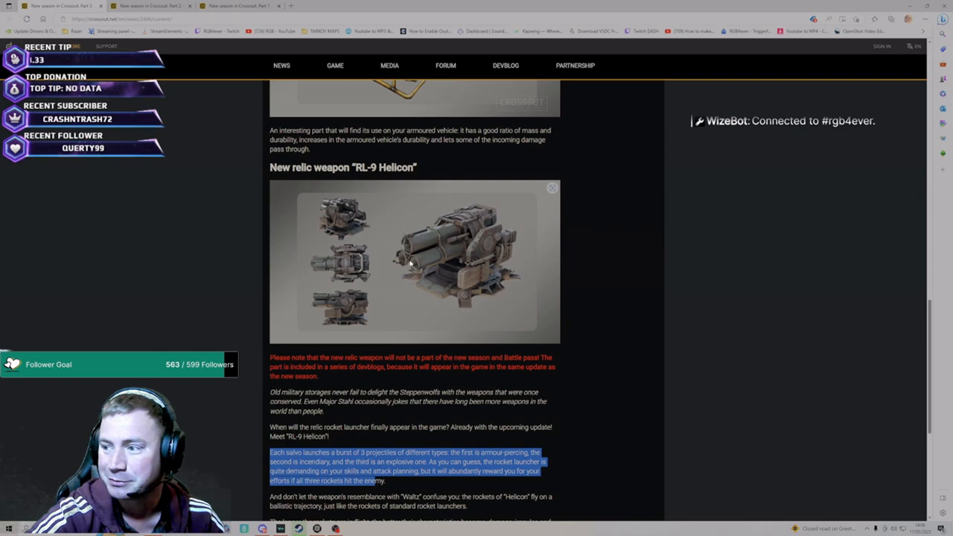
pyautogui.moveTo(484, 217)
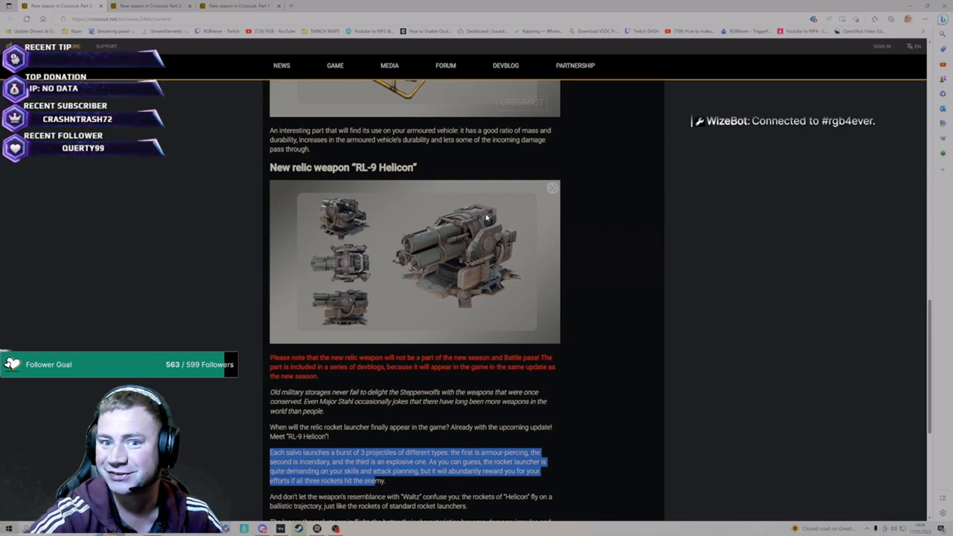